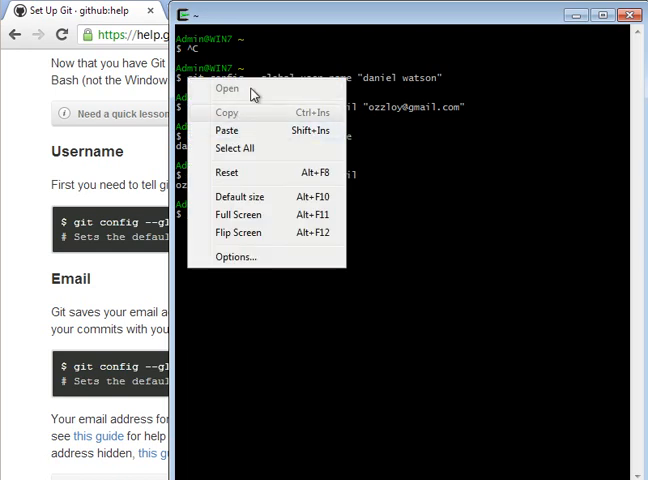
click(400, 350)
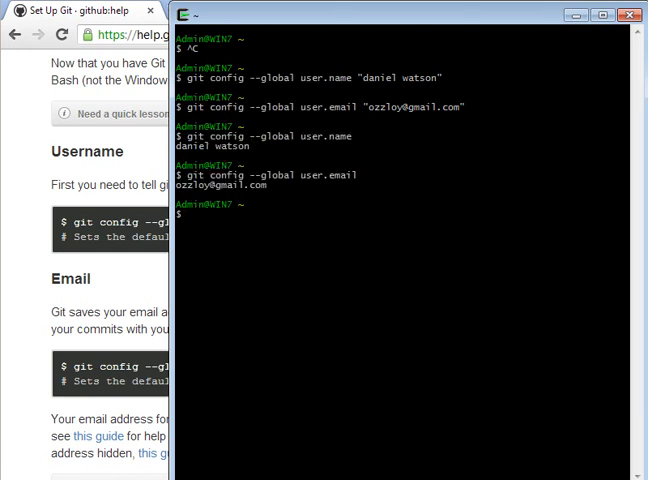